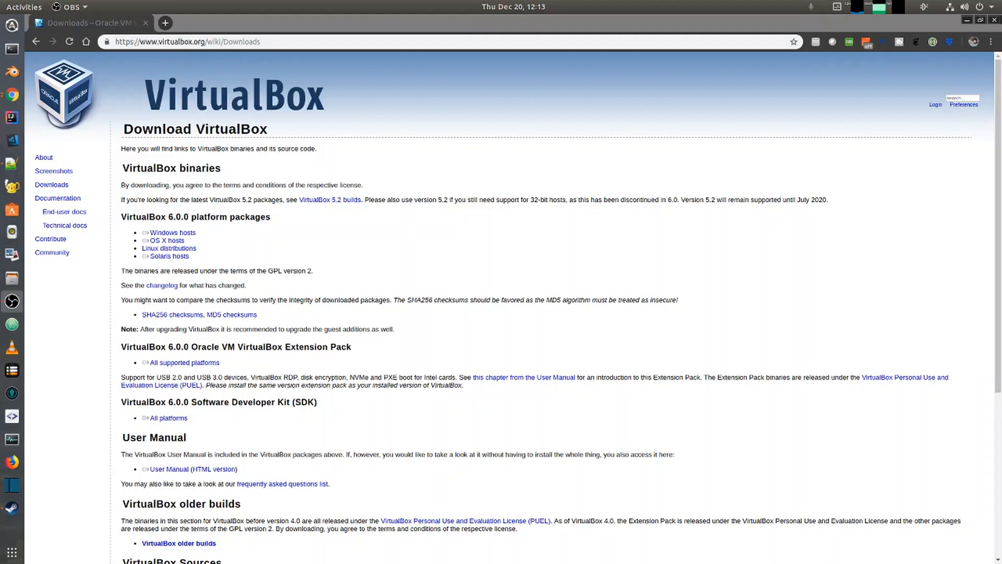
pyautogui.moveTo(668, 331)
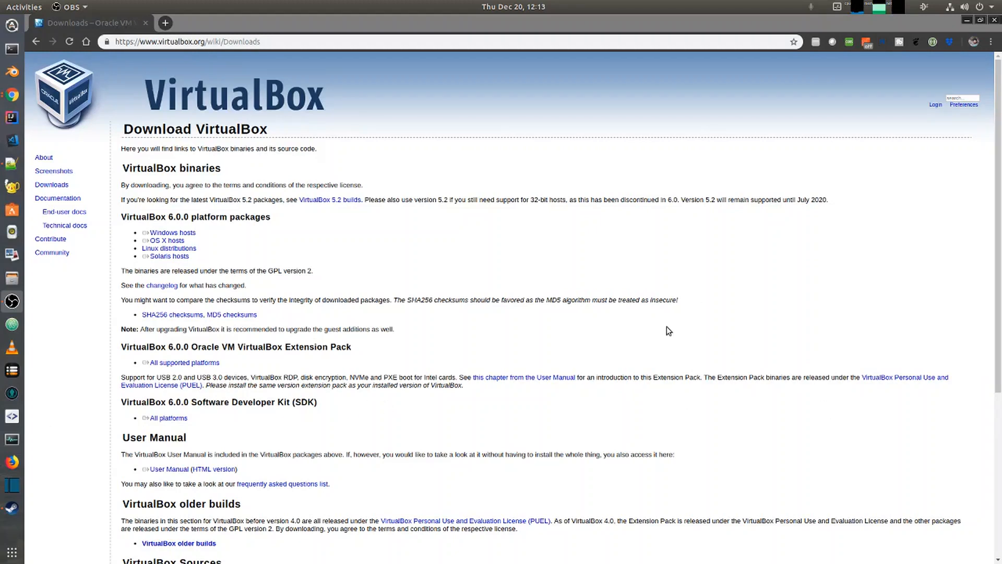
pyautogui.moveTo(243, 96)
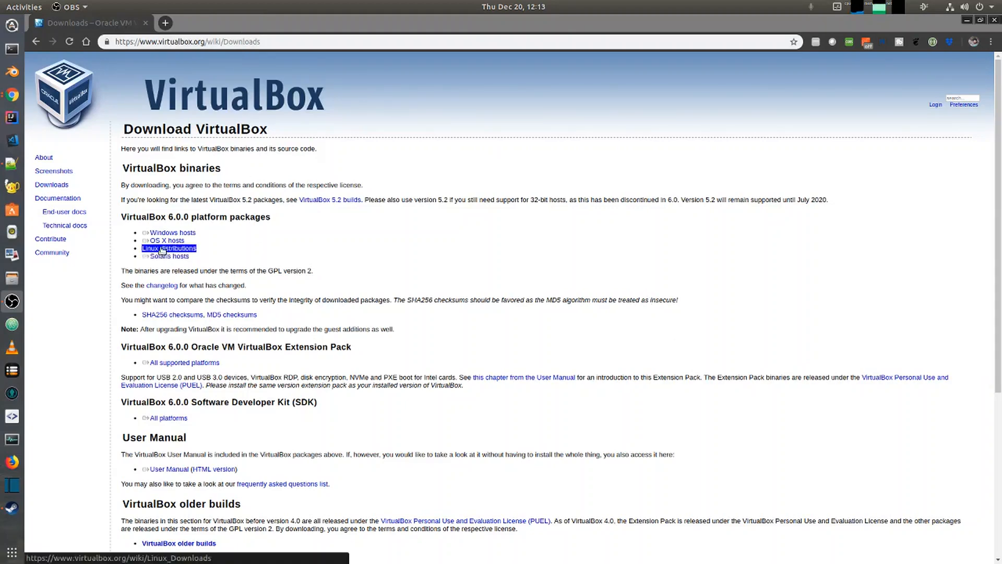
# Go to the VirtualBox 6.0.0 'Linux distributions' downloads page
pyautogui.click(170, 249)
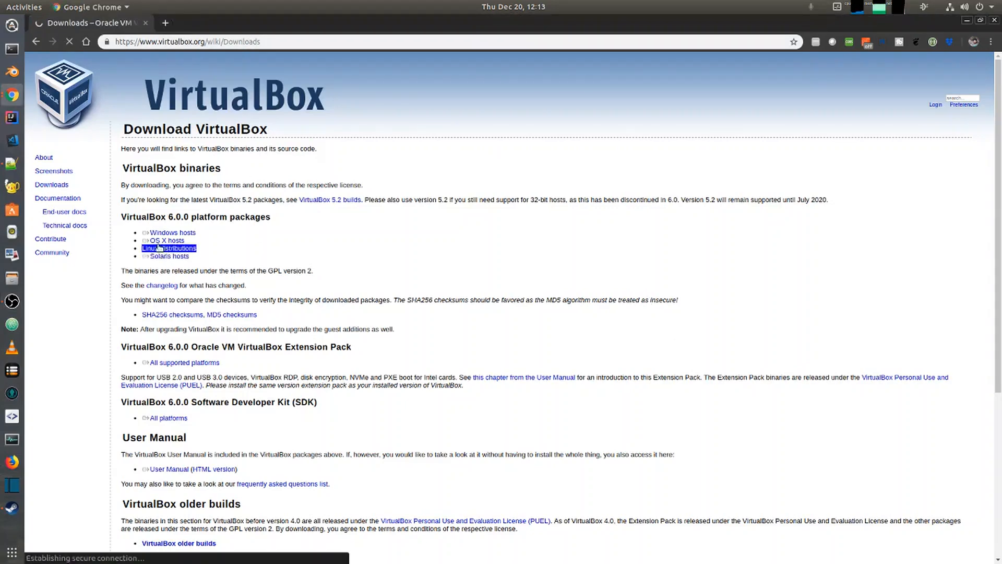
pyautogui.click(169, 249)
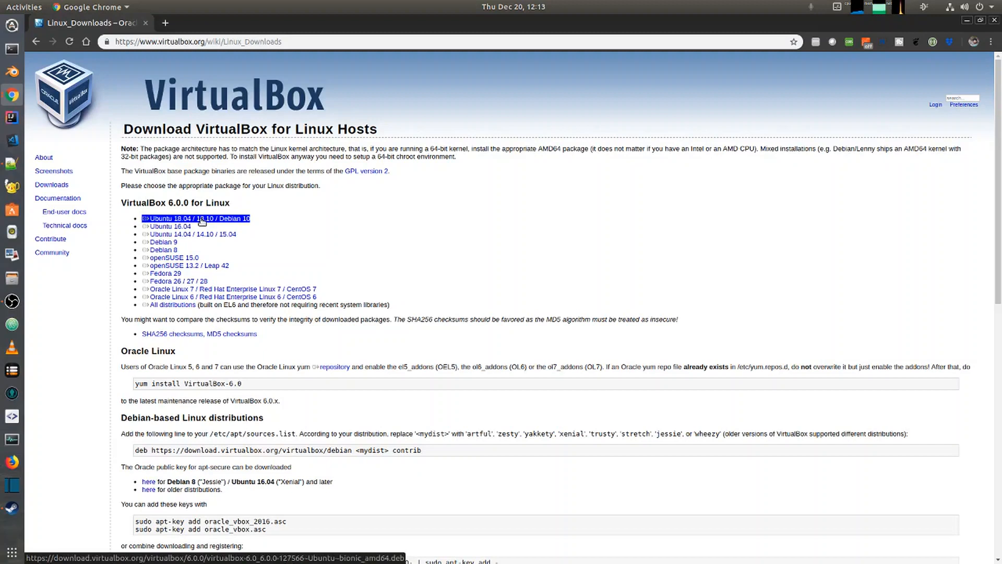
# Download the VirtualBox 6.0 .deb package for Ubuntu 18.04 / 18.10 / Debian 10
pyautogui.click(197, 218)
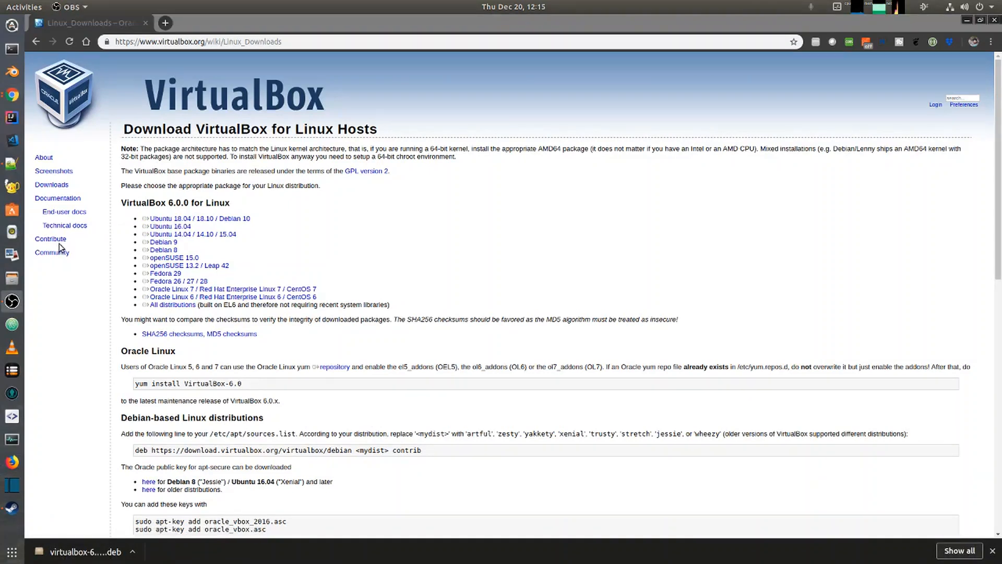
pyautogui.moveTo(76, 476)
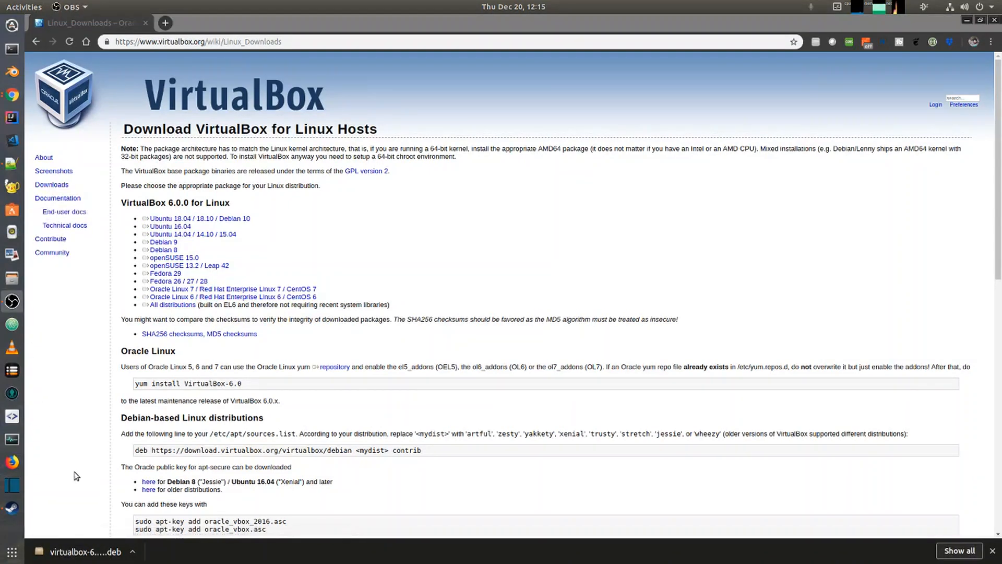
pyautogui.moveTo(87, 551)
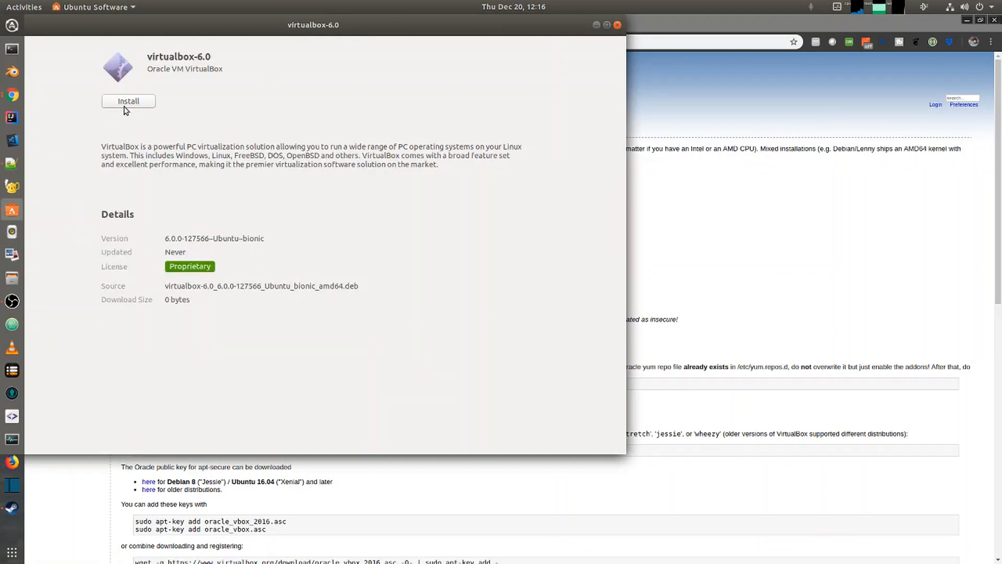
# Install the virtualbox-6.0 package in Ubuntu Software, authenticating with the password
pyautogui.click(127, 102)
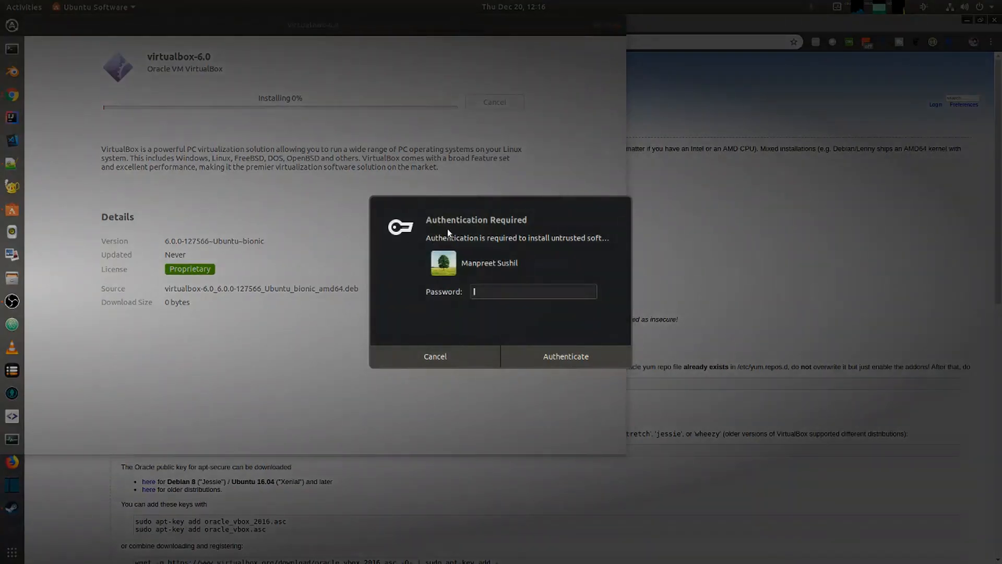
pyautogui.write('•')
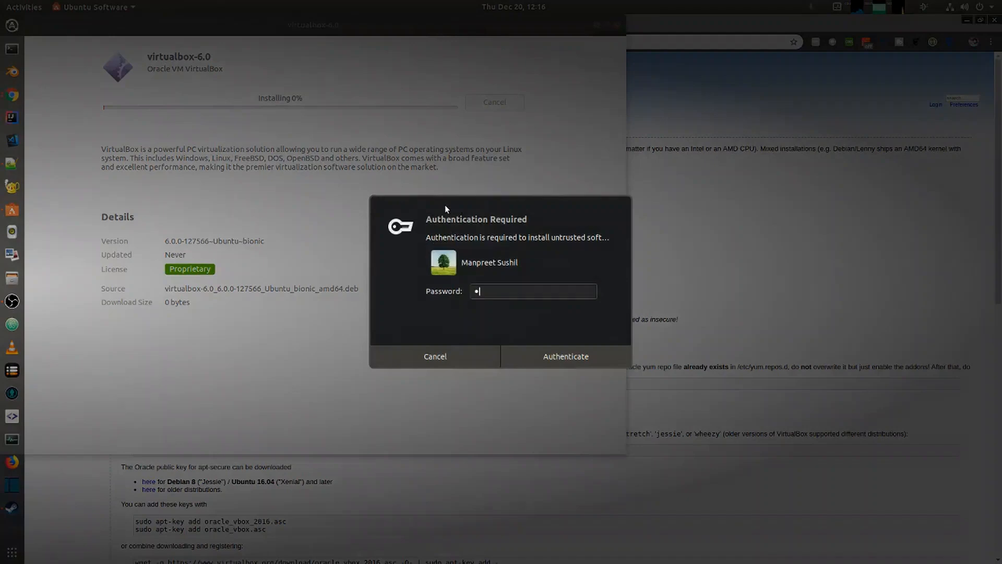
pyautogui.click(565, 356)
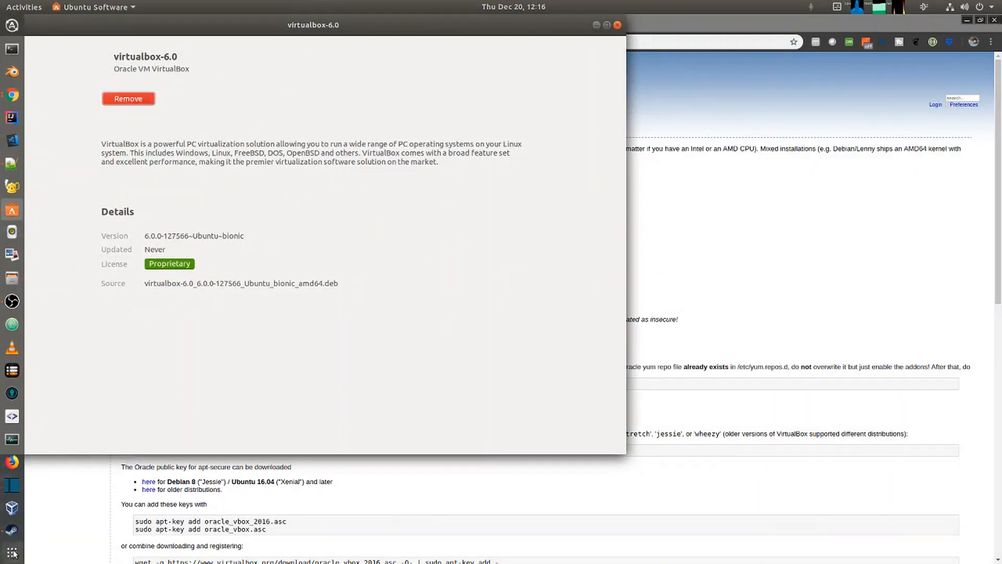
# Search the applications for 'vir' and launch Oracle VM VirtualBox
pyautogui.click(12, 551)
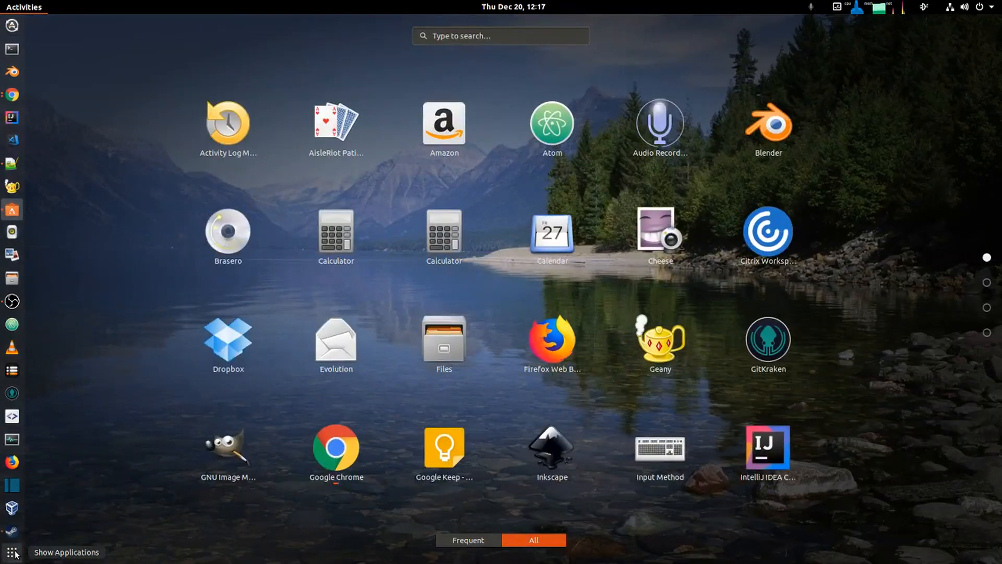
pyautogui.write('v')
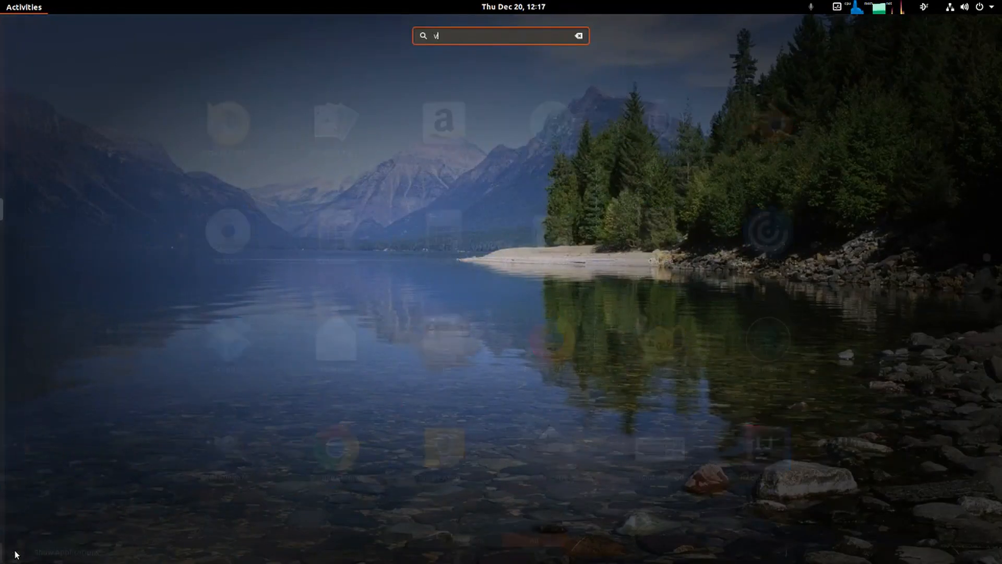
pyautogui.write('ir')
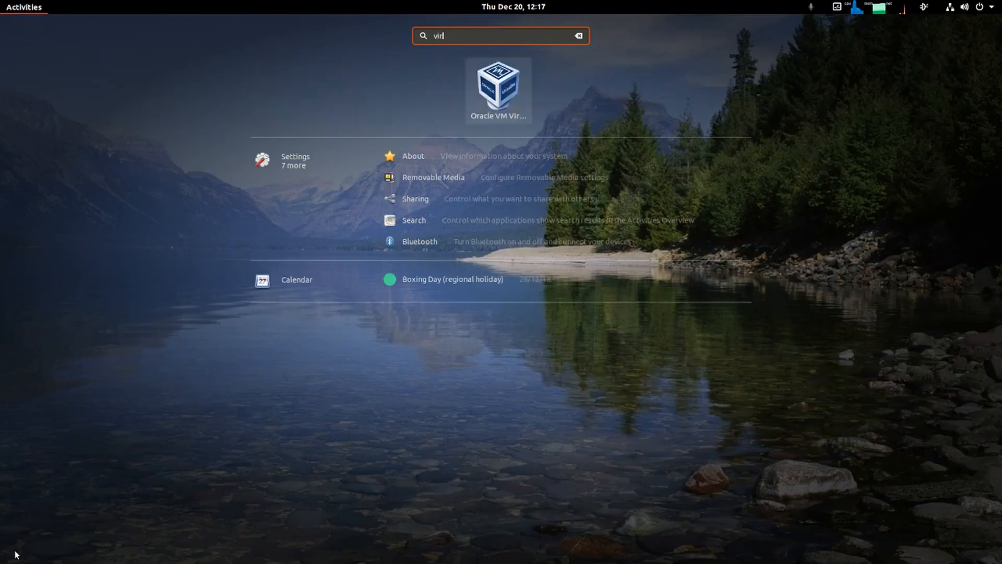
pyautogui.click(498, 90)
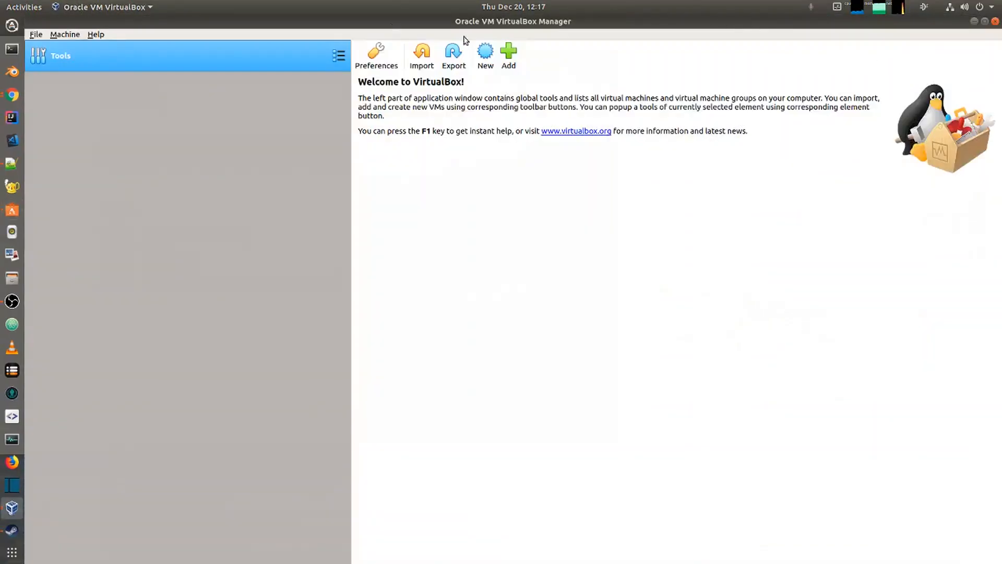
pyautogui.moveTo(297, 10)
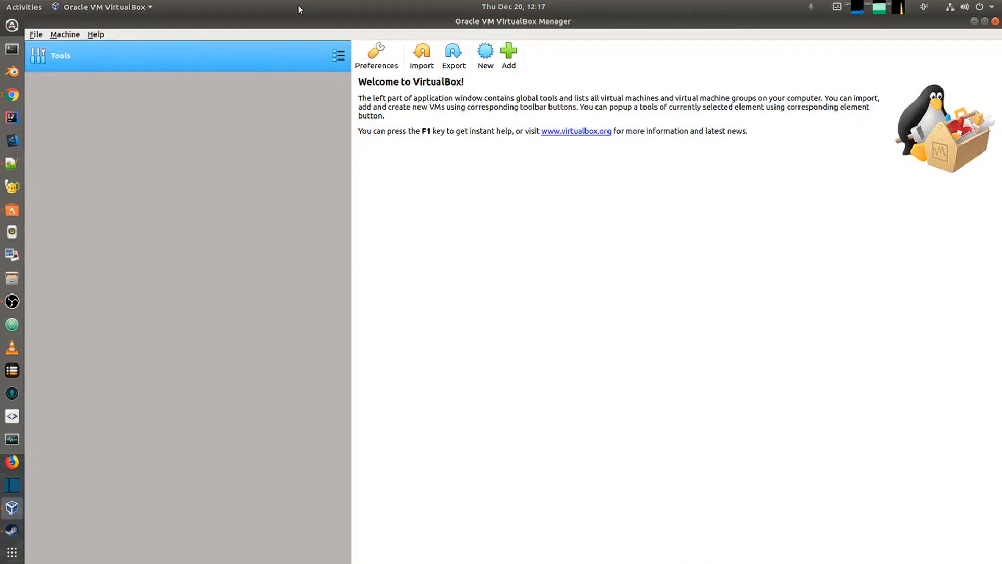